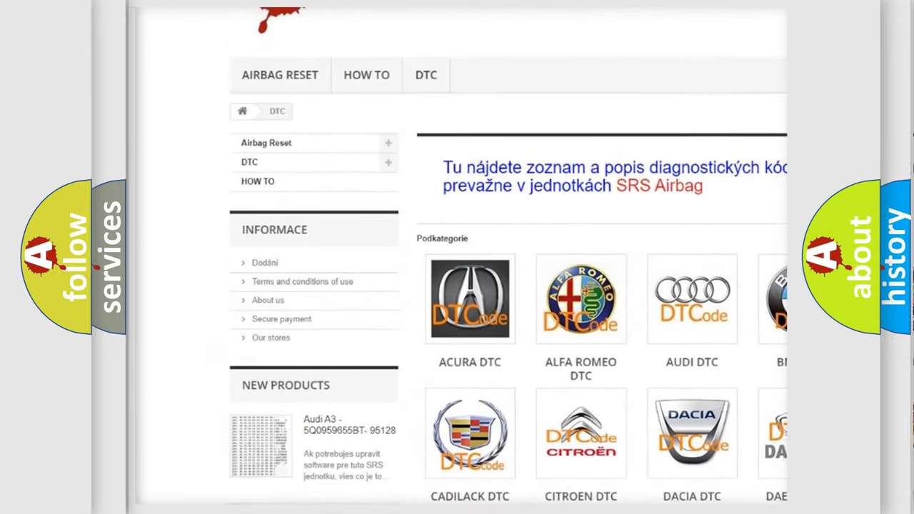
scroll("down", 3)
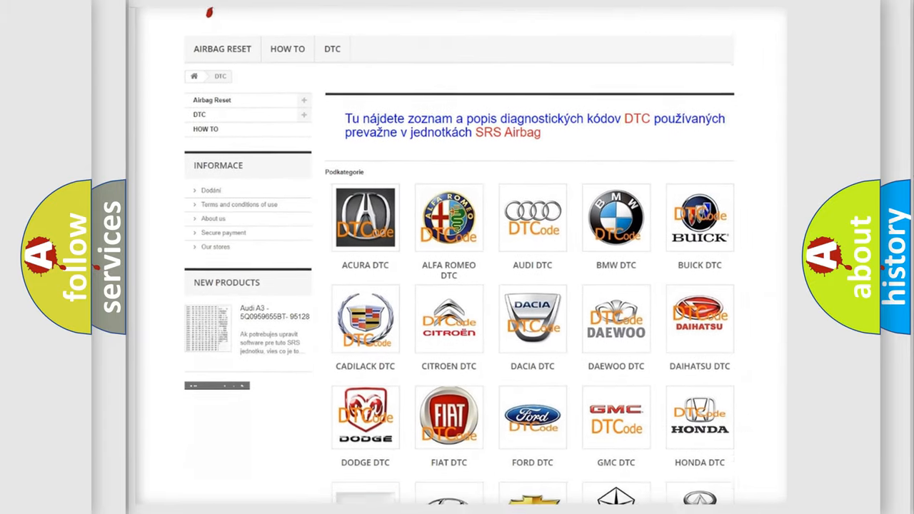
scroll("down", 3)
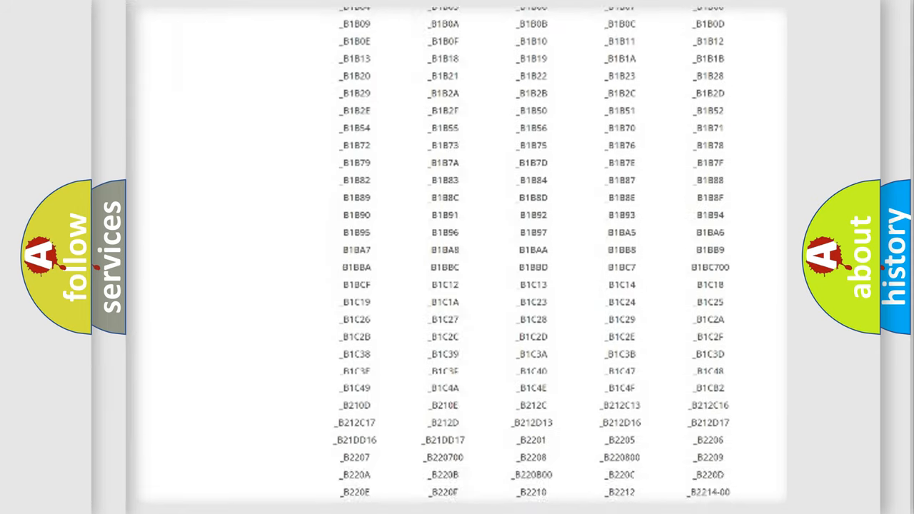
scroll("up", 3)
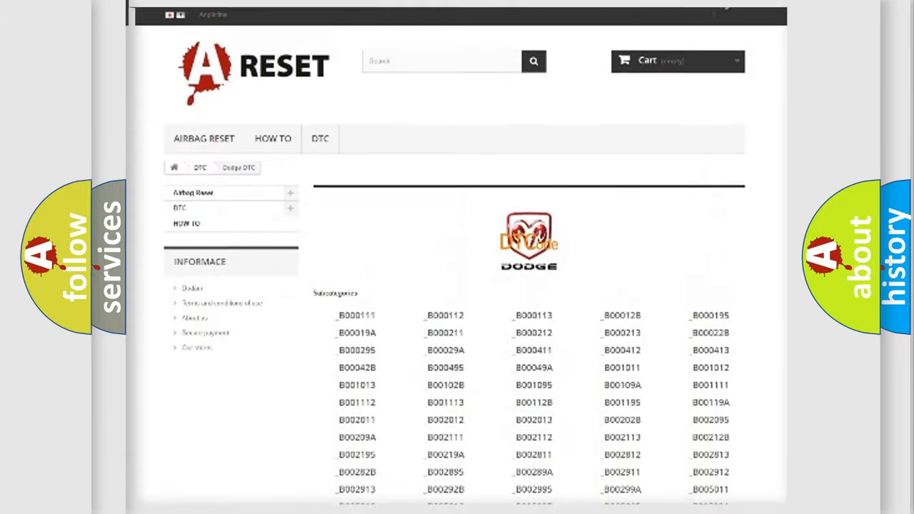